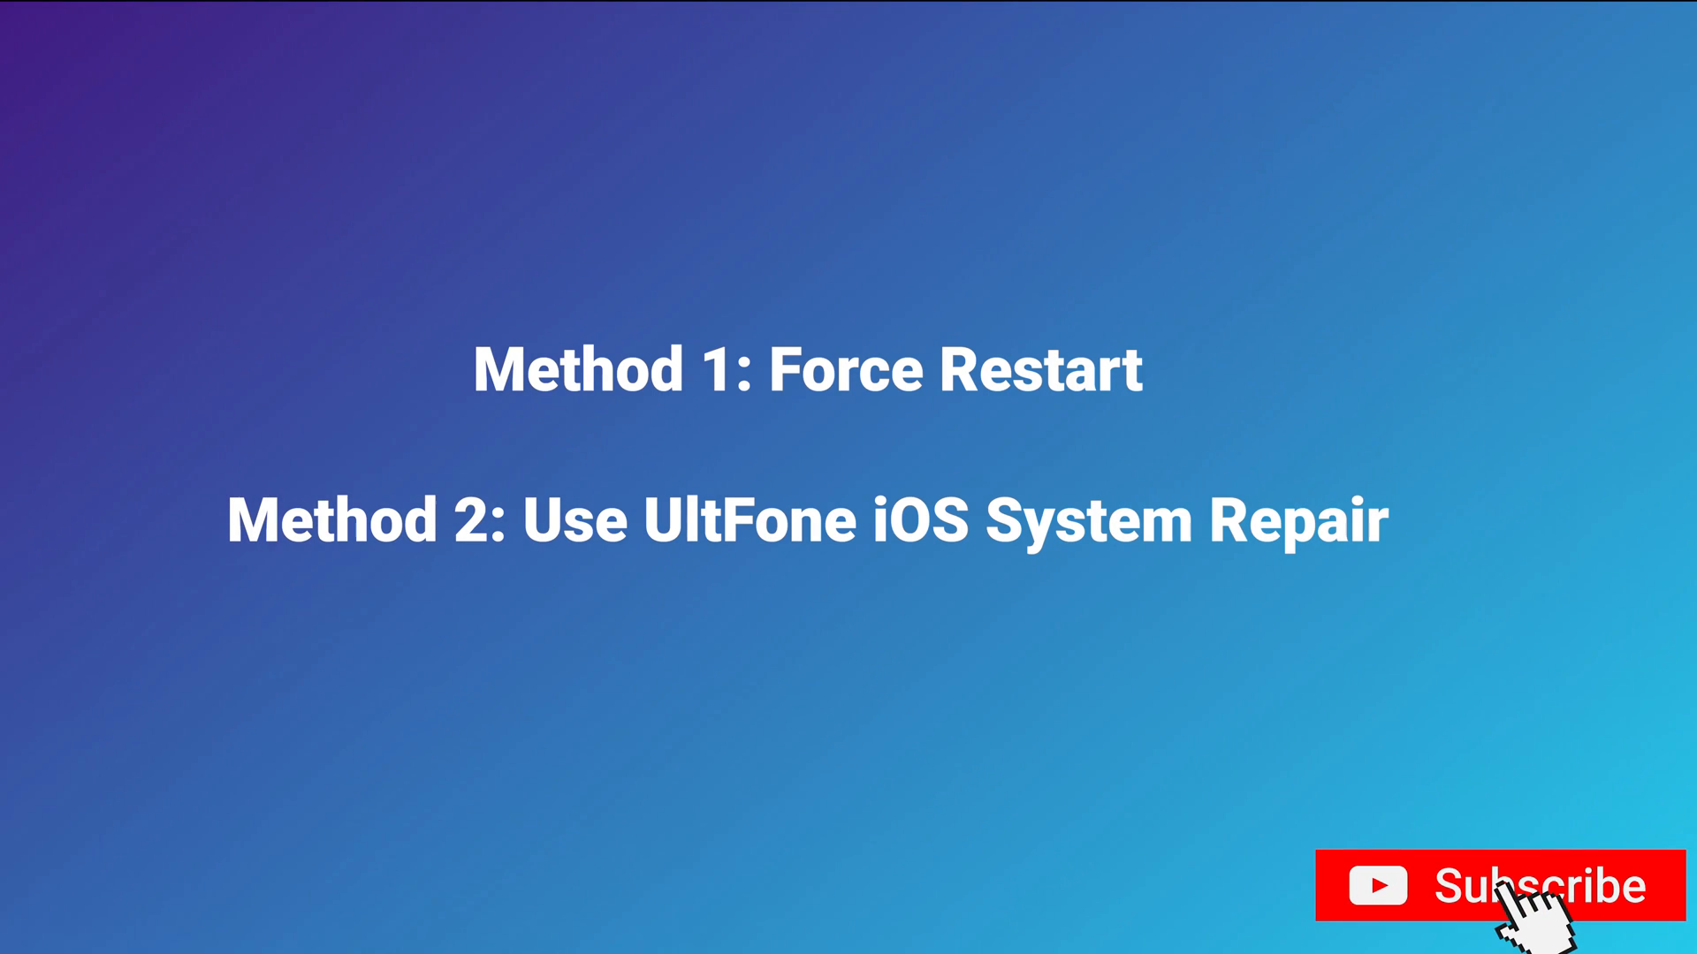
left_click(1488, 886)
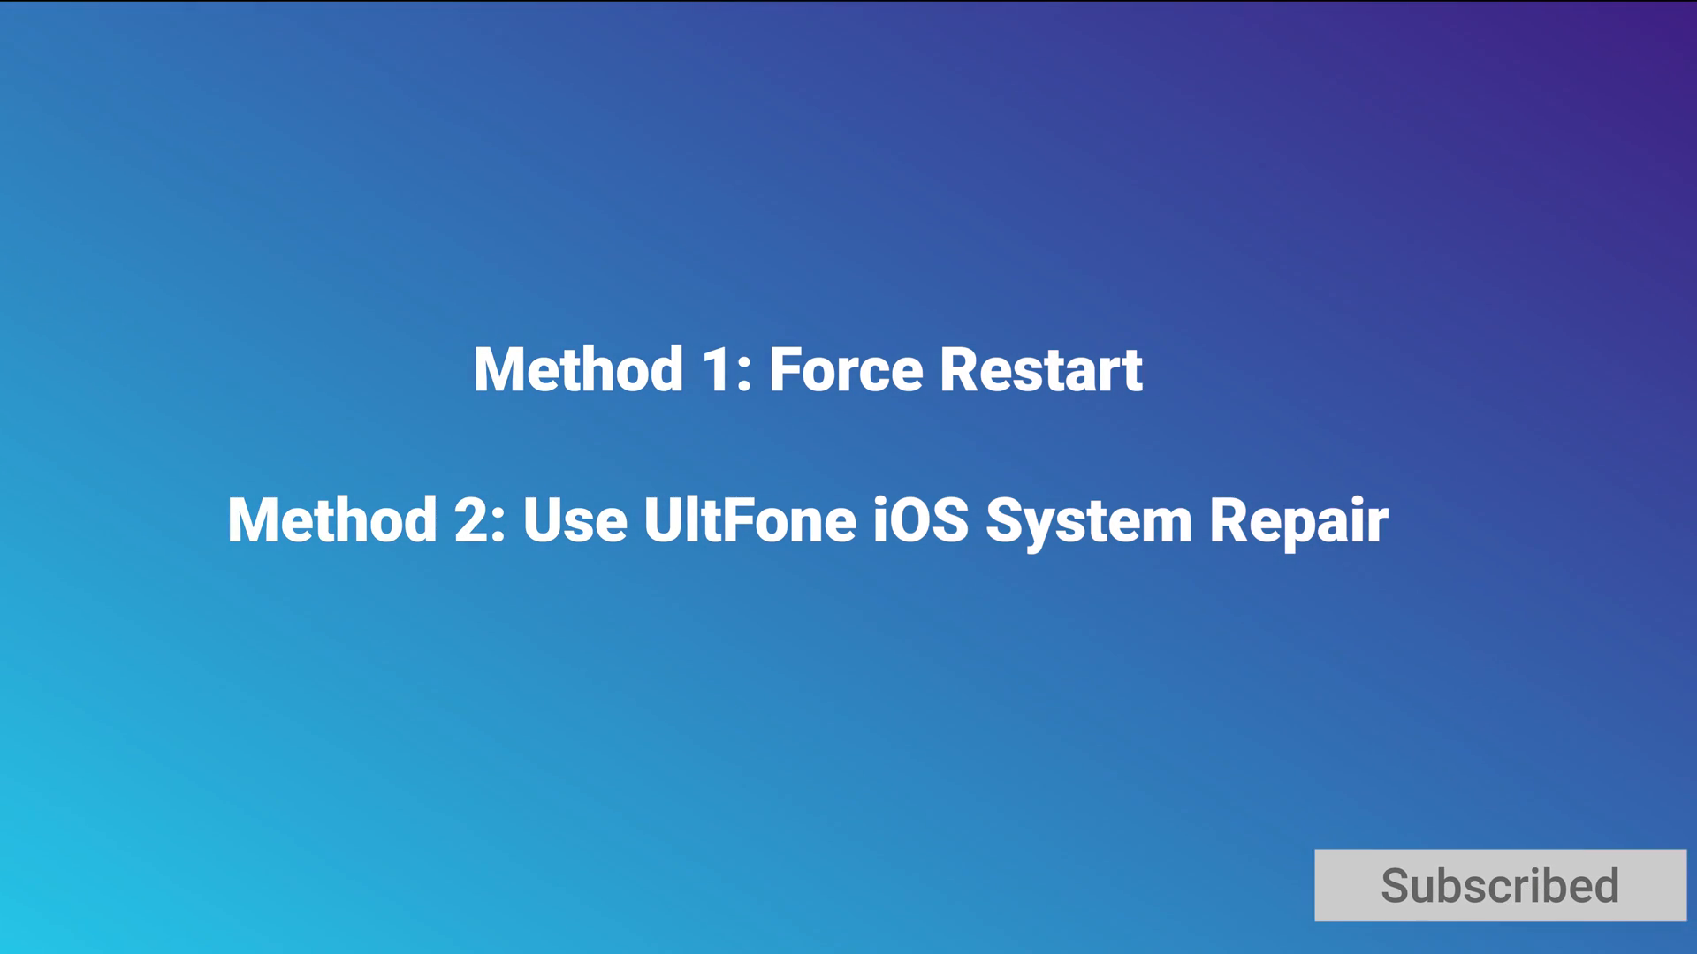